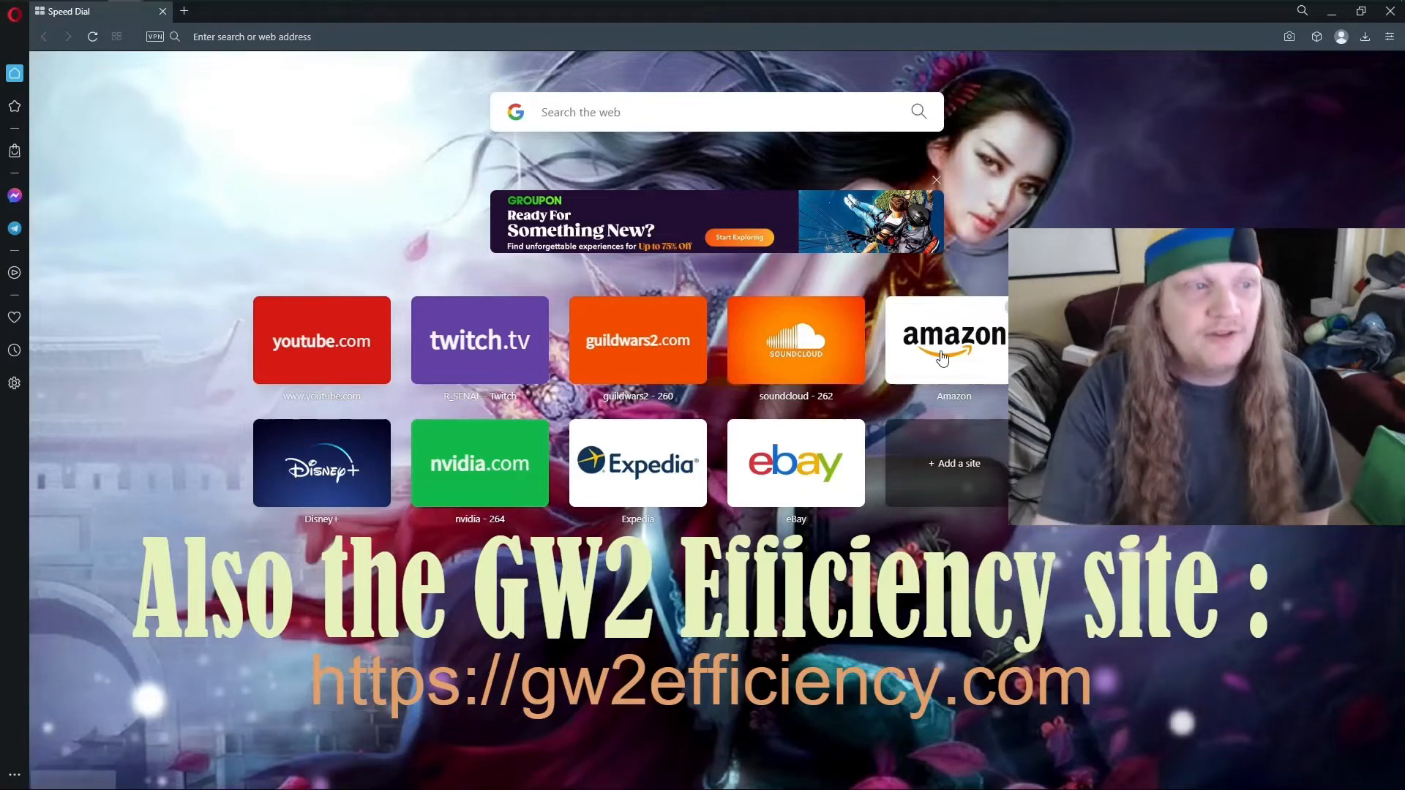
- Load guildwars2.com from the Speed Dial tile
left_click(637, 338)
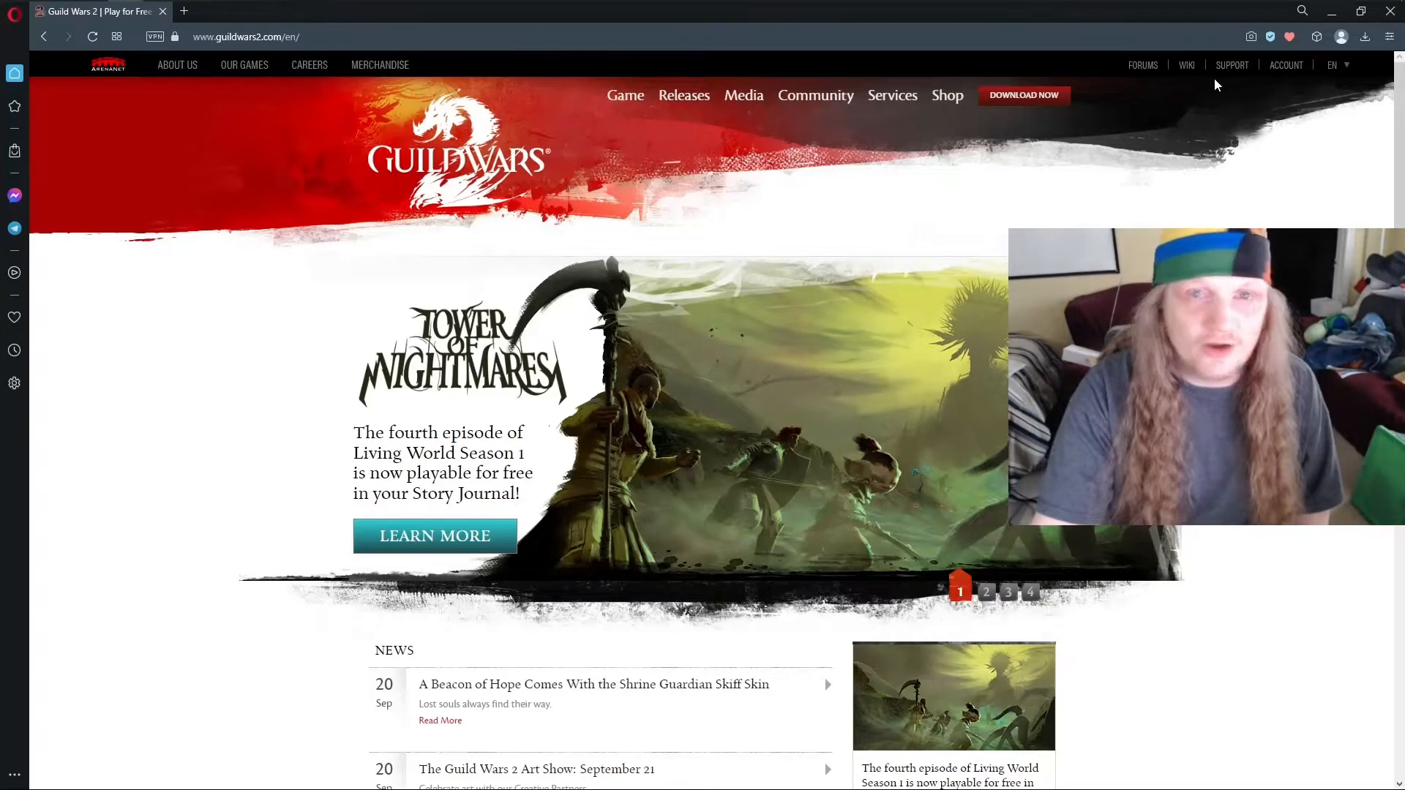
mouse_move(1286, 65)
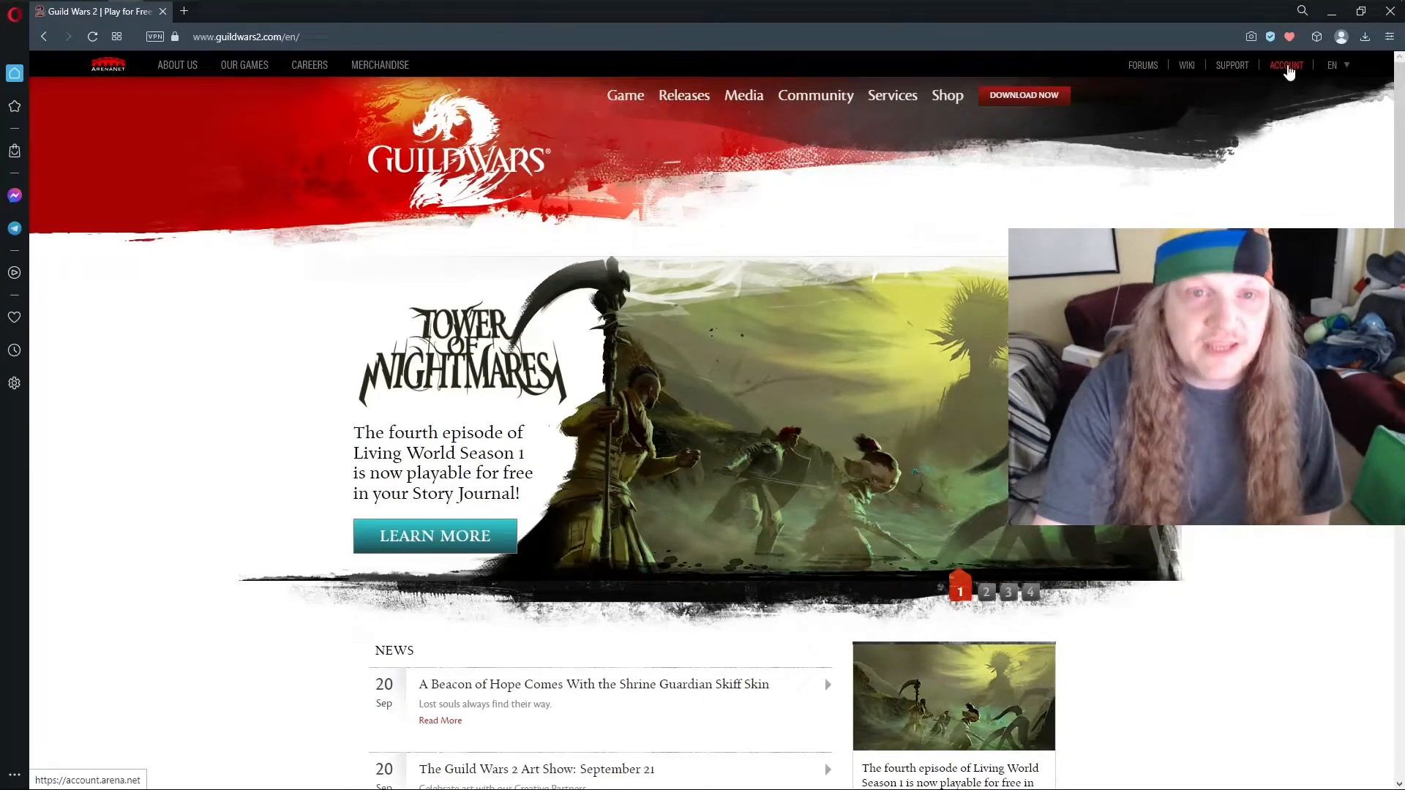
- Sign in via ACCOUNT with email and password and reach the Applications section
left_click(1285, 65)
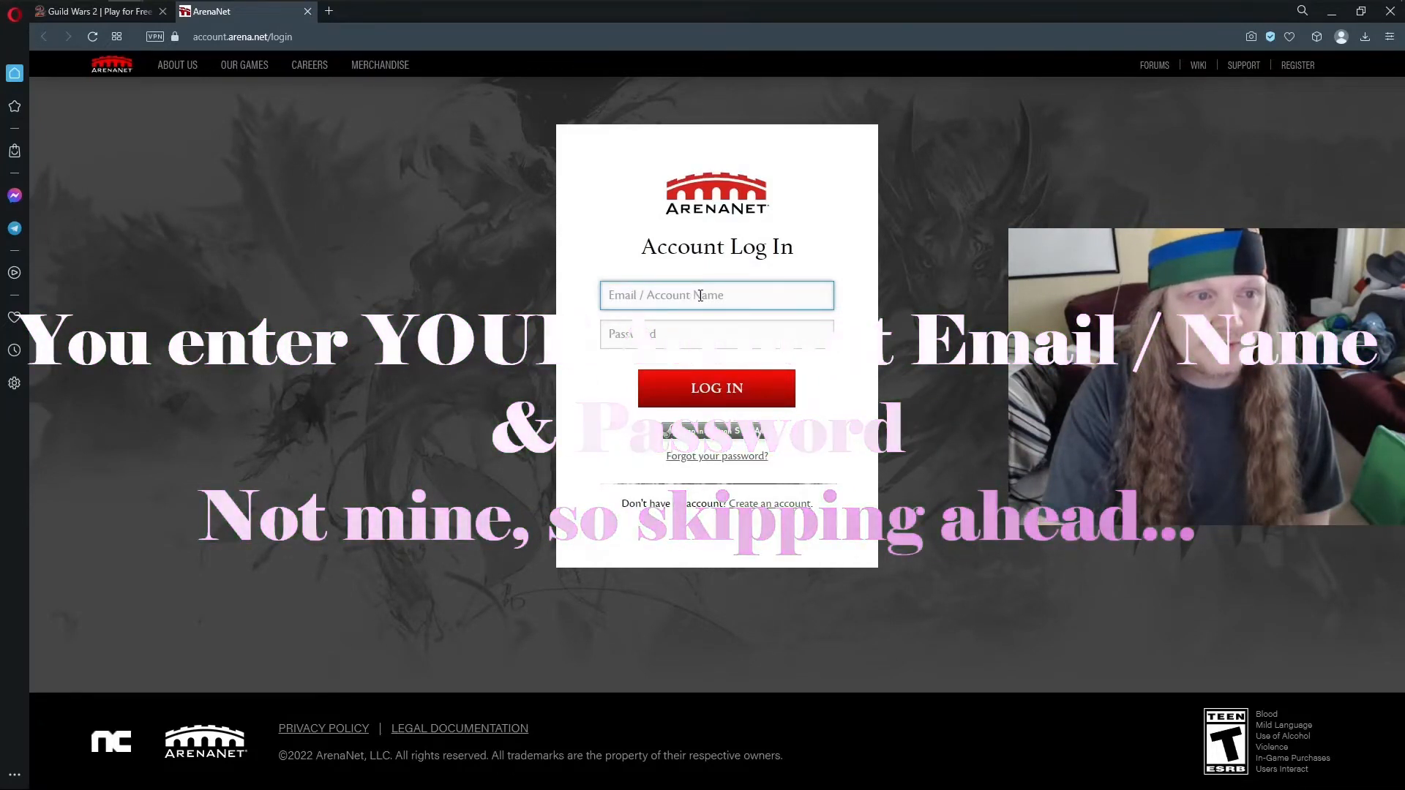
left_click(715, 388)
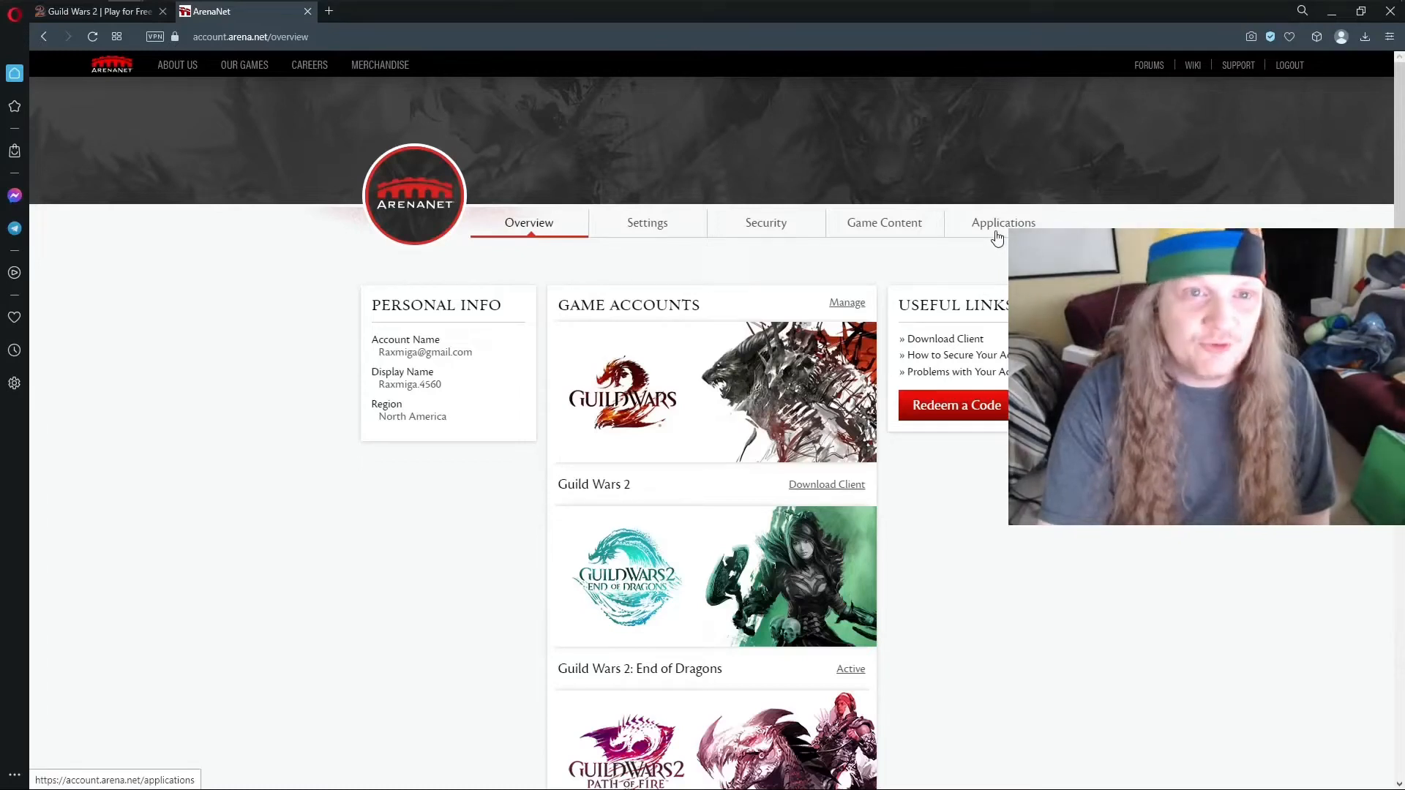
left_click(1003, 223)
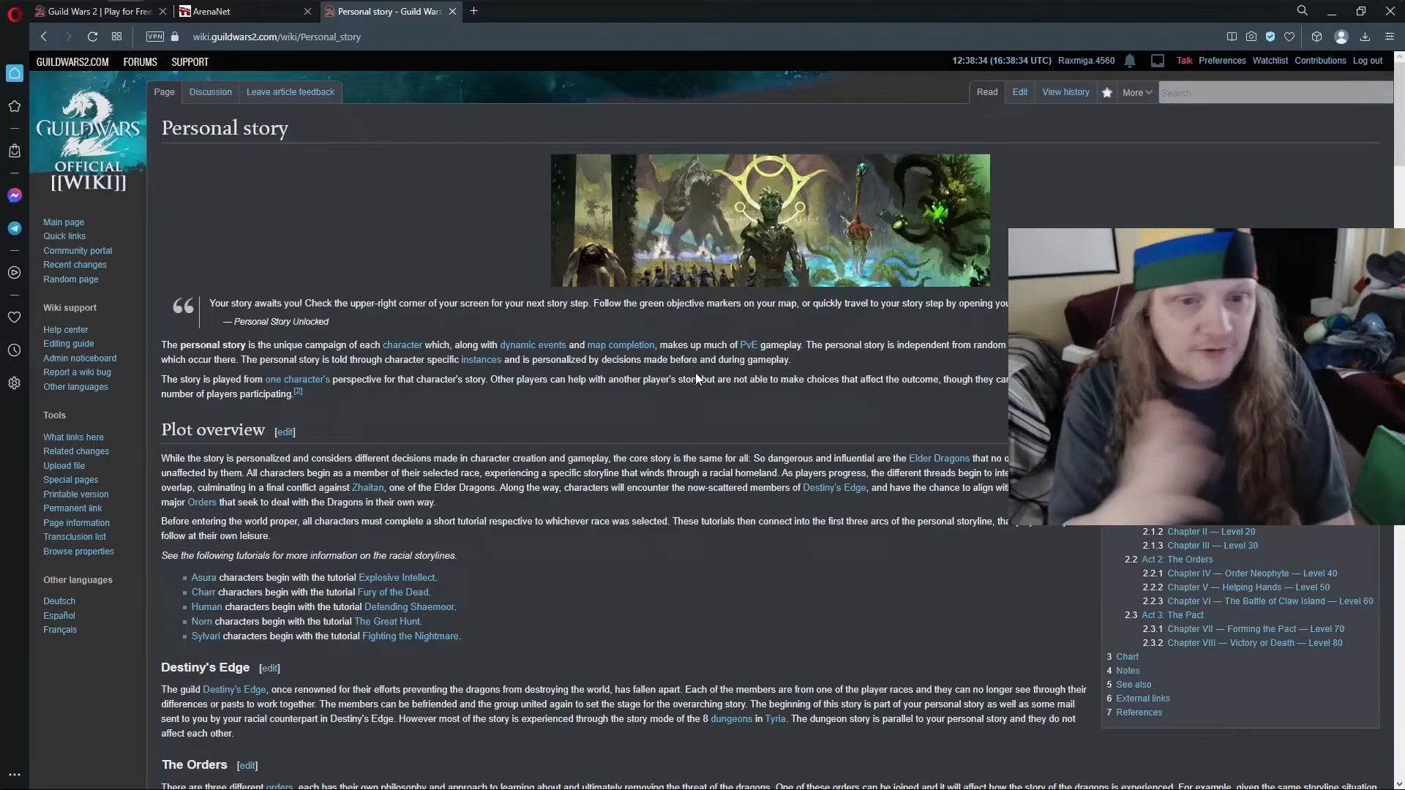
- Scroll the Personal story page down to the Chart's Optional: API settings field
scroll("down", 3)
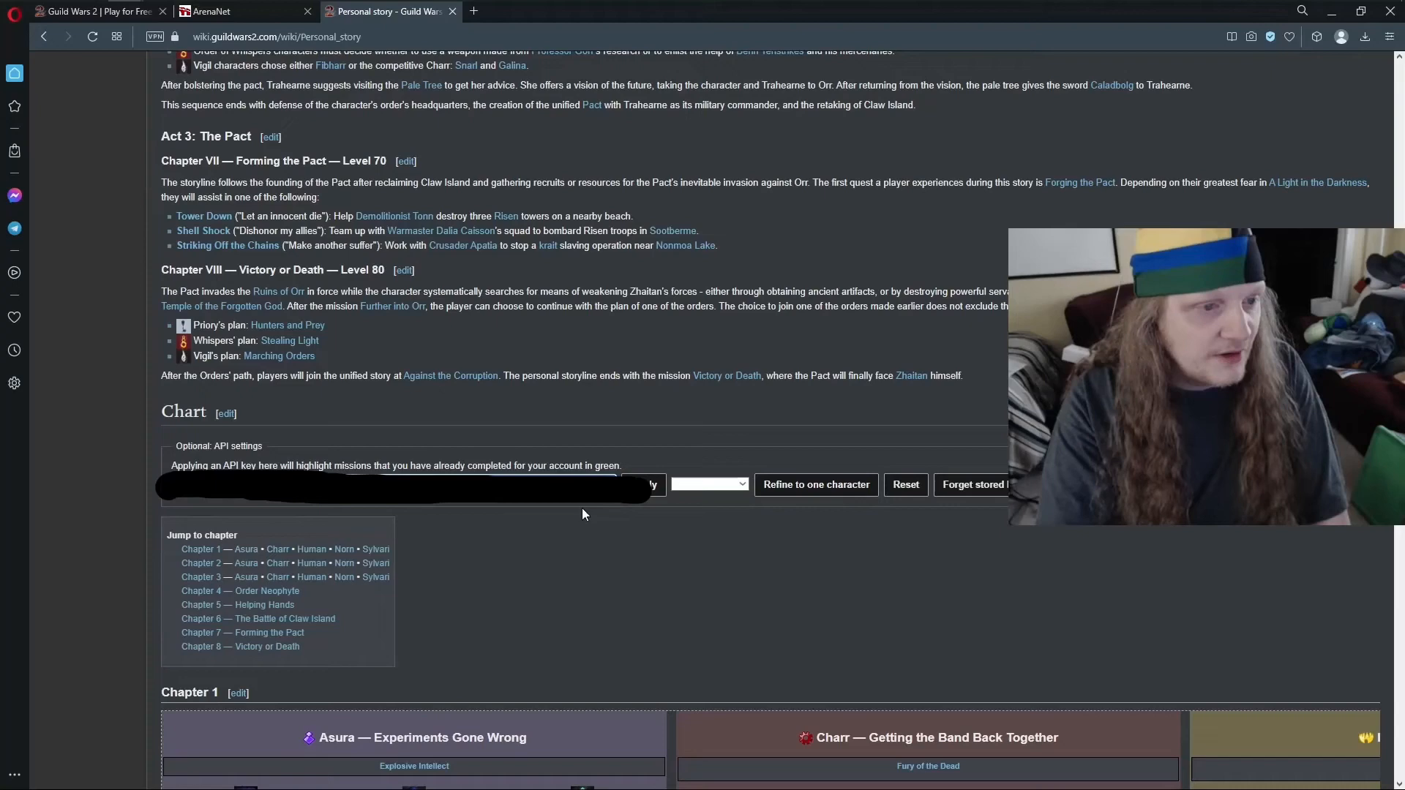
scroll("down", 3)
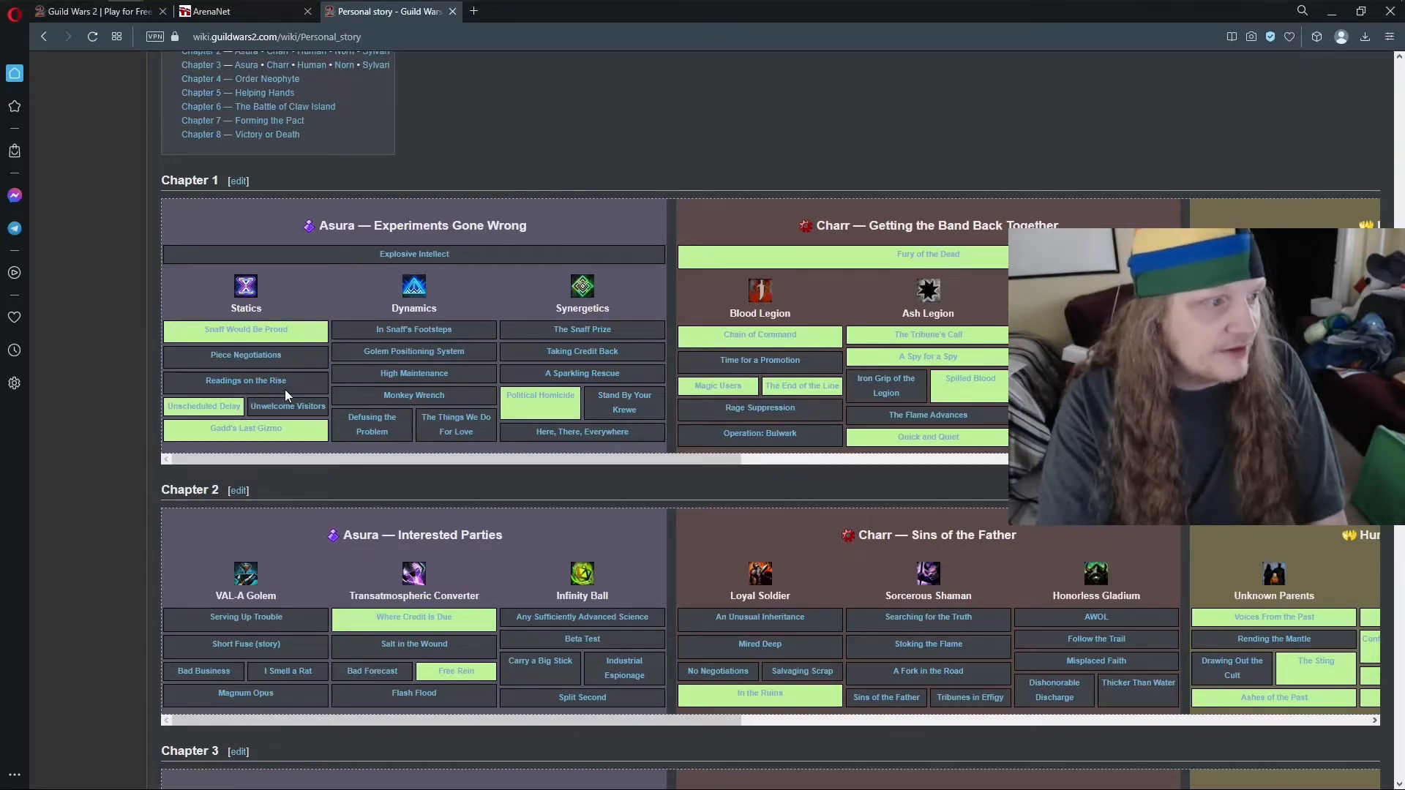
- Scroll through the chapter tables to view completed missions highlighted green
scroll("down", 3)
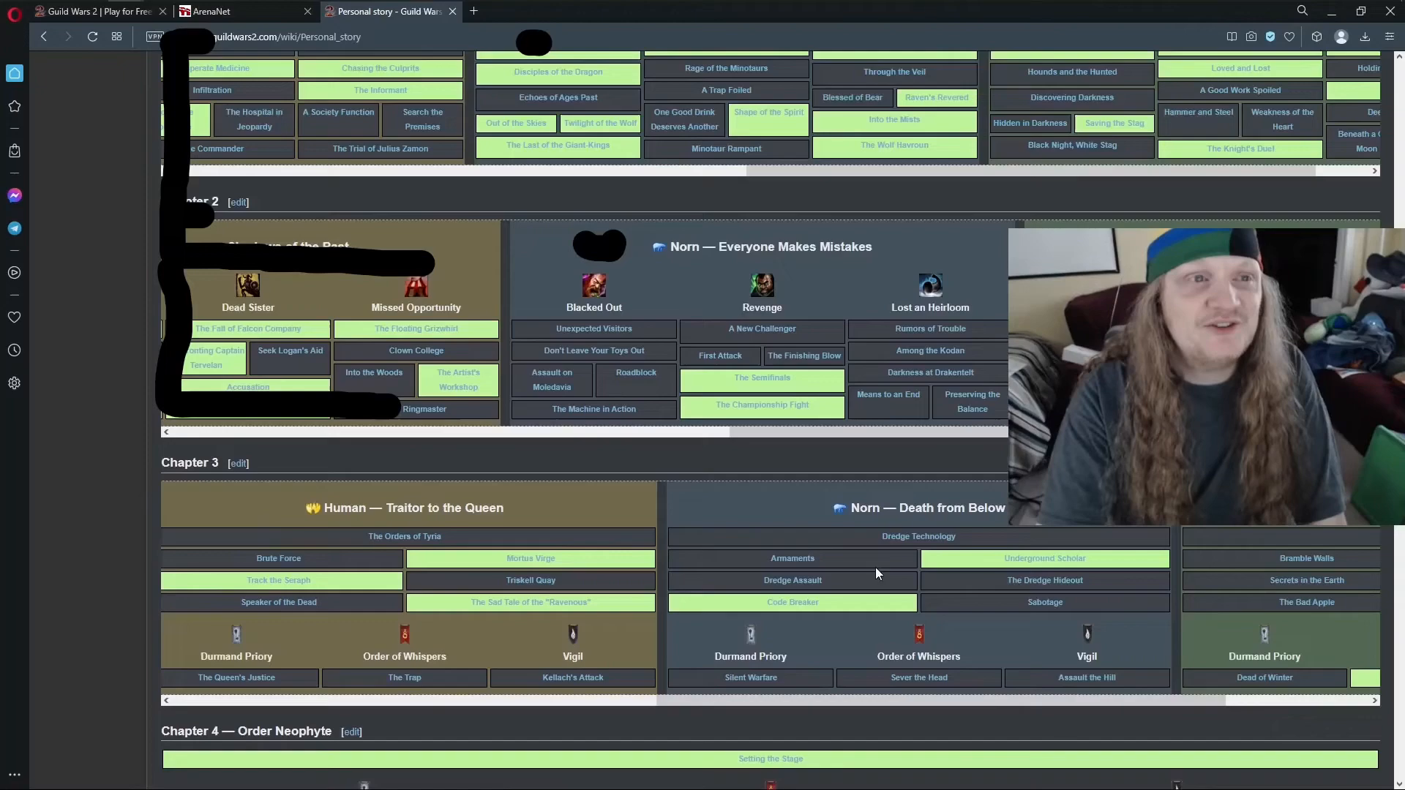